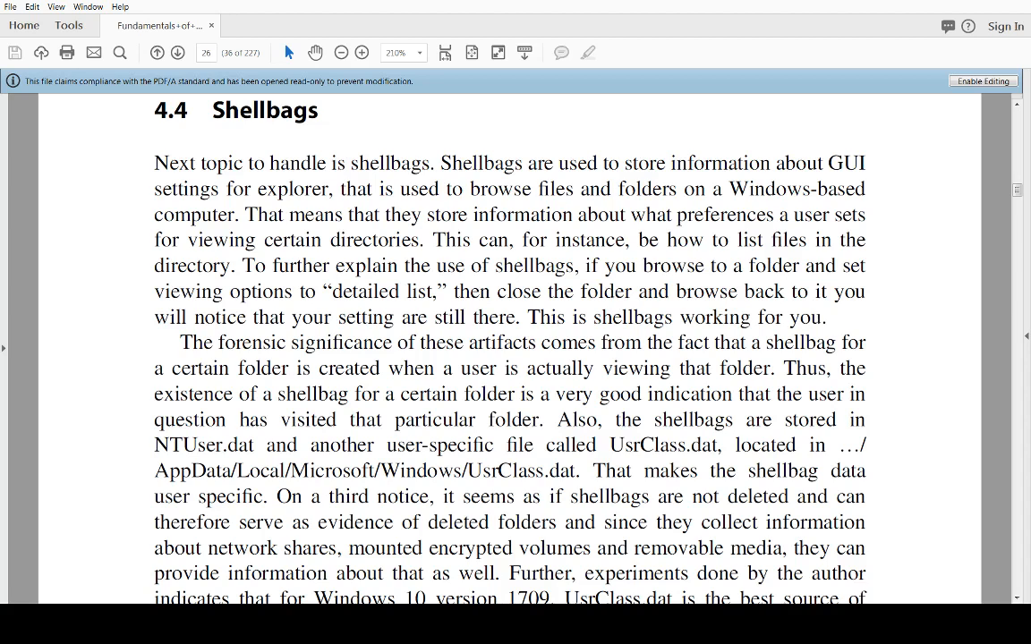
{"action": "mouse_move", "coordinate": [950, 504]}
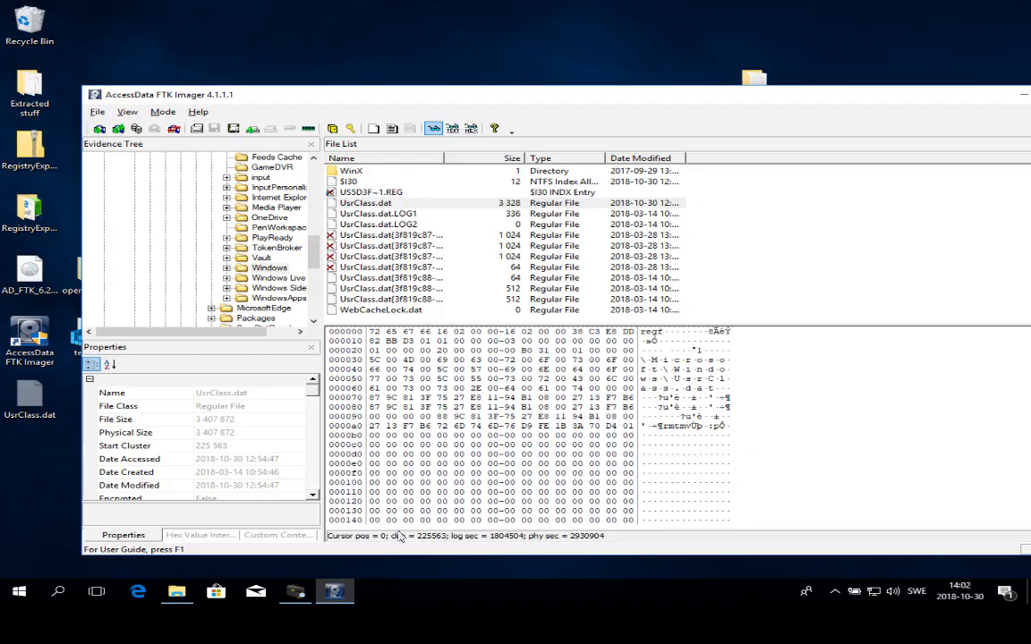
Show the ShellBagsExplorer2 folder in Downloads with its files as large icons.
{"action": "left_click", "coordinate": [175, 591]}
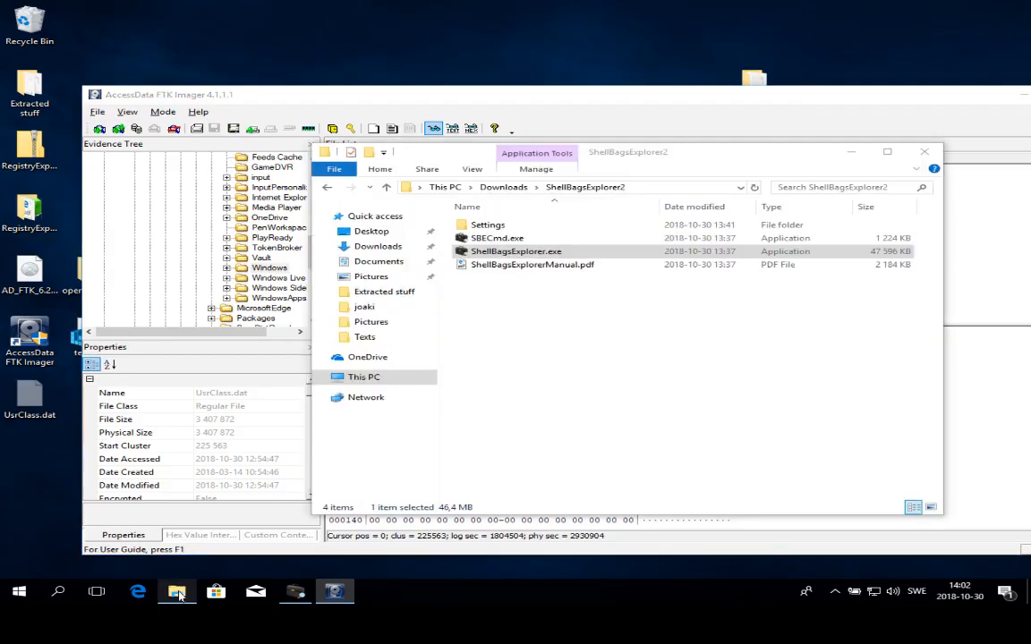
{"action": "left_click", "coordinate": [473, 169]}
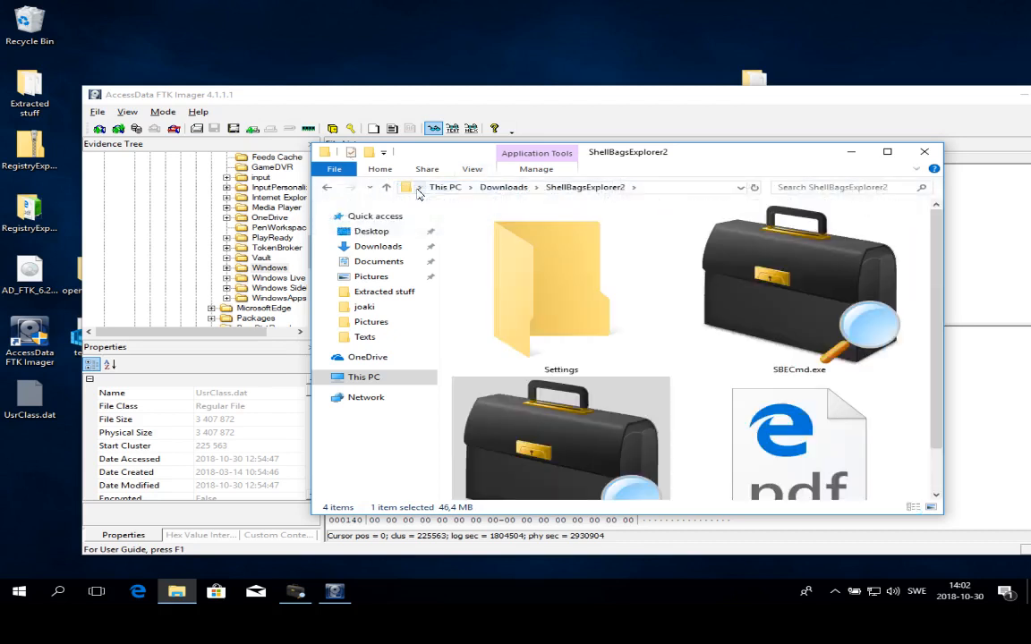
{"action": "mouse_move", "coordinate": [787, 168]}
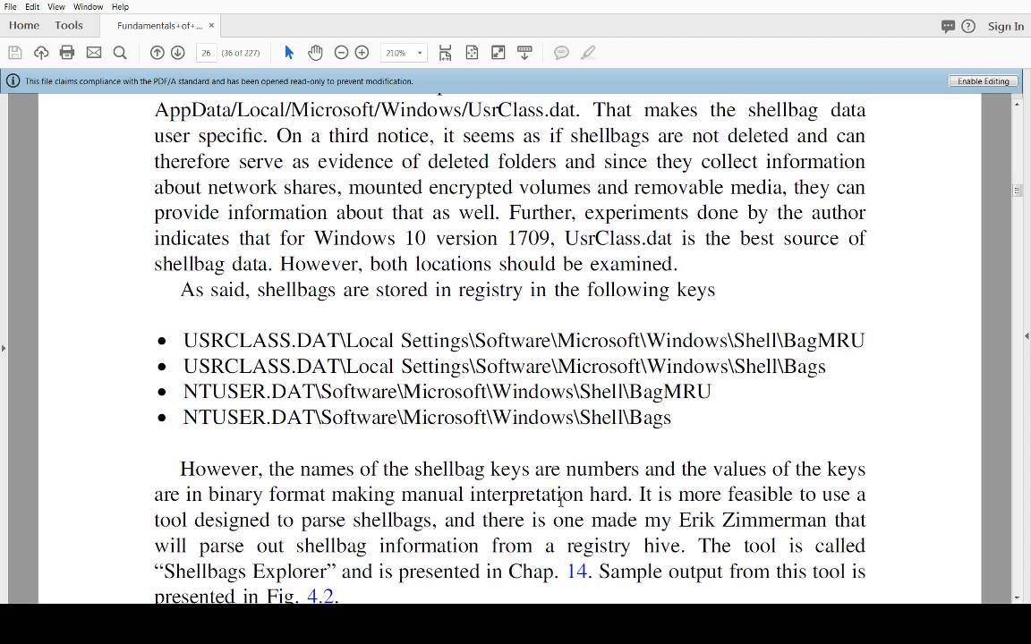
{"action": "mouse_move", "coordinate": [171, 448]}
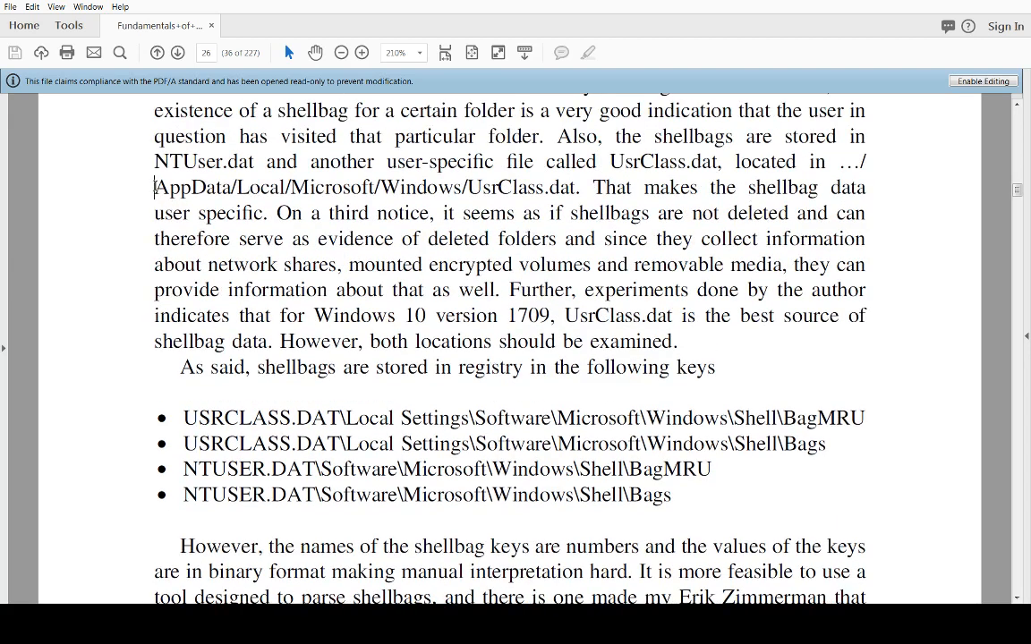
Highlight the PDF passage listing the USRCLASS.DAT and NTUSER.DAT shellbag registry keys.
{"action": "left_click_drag", "start_coordinate": [154, 188], "coordinate": [294, 188]}
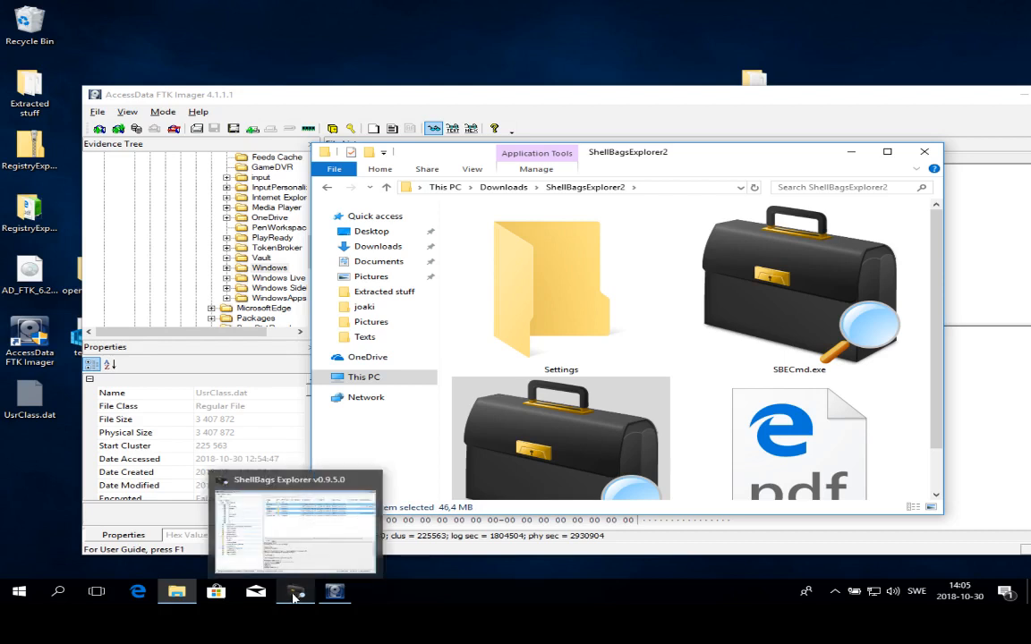
Bring ShellBags Explorer forward and start loading an offline registry hive from the File menu.
{"action": "left_click", "coordinate": [294, 527]}
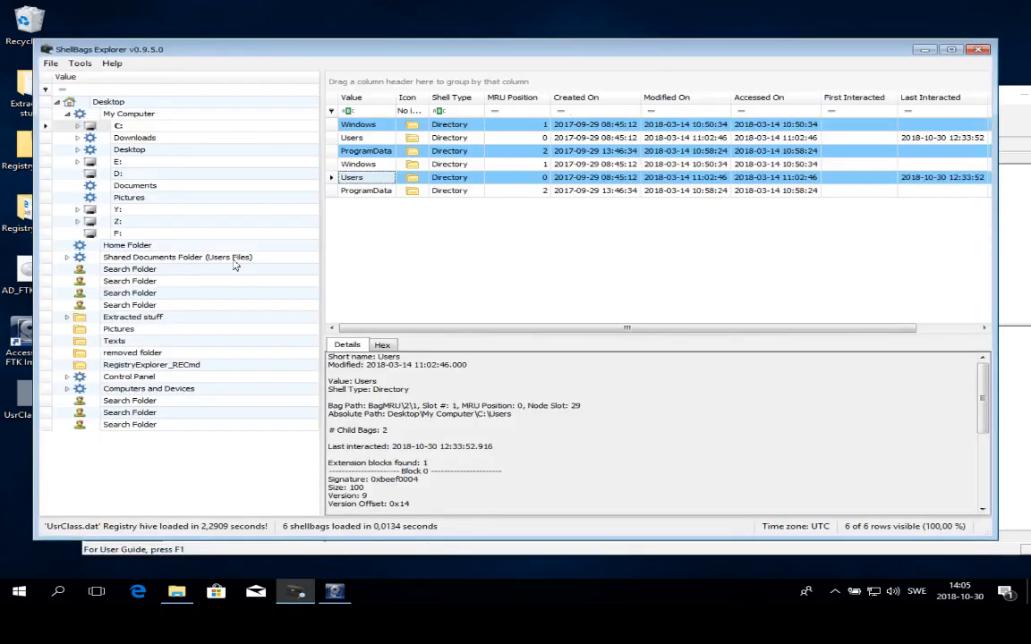
{"action": "left_click", "coordinate": [50, 63]}
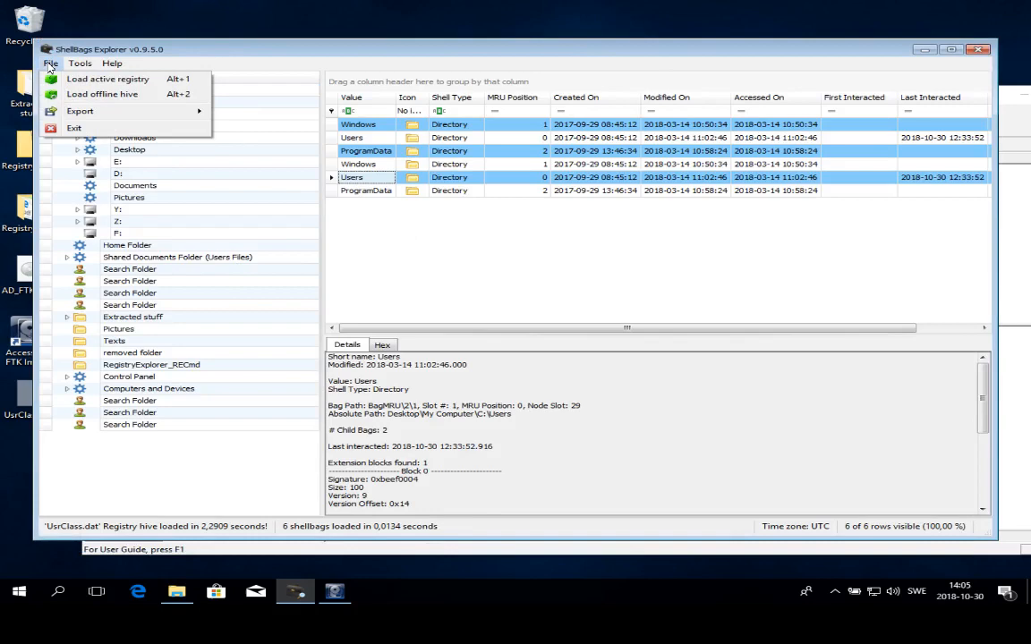
{"action": "mouse_move", "coordinate": [104, 93]}
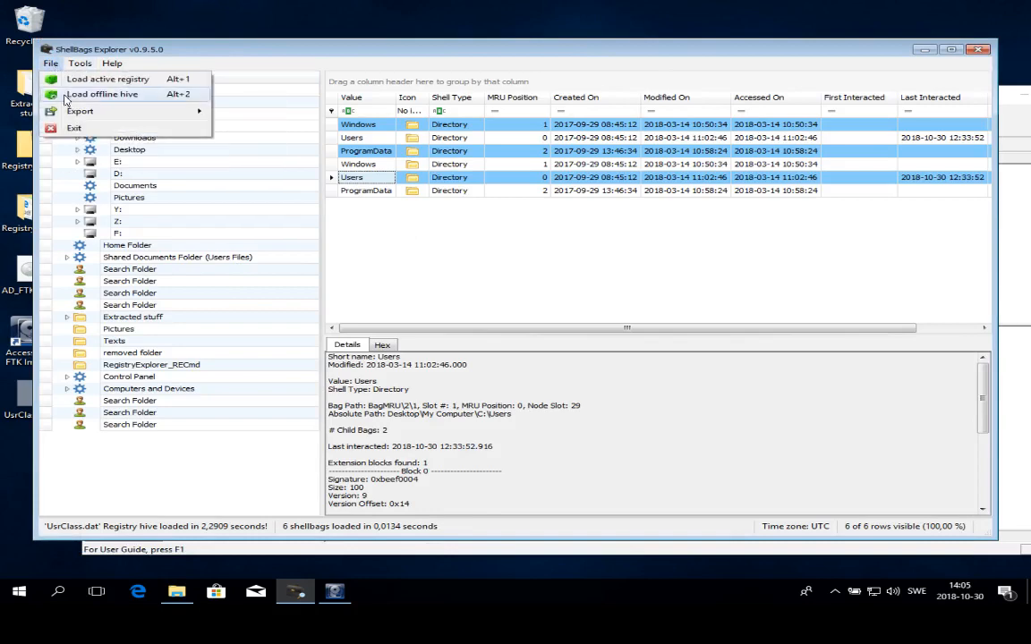
{"action": "left_click", "coordinate": [102, 93]}
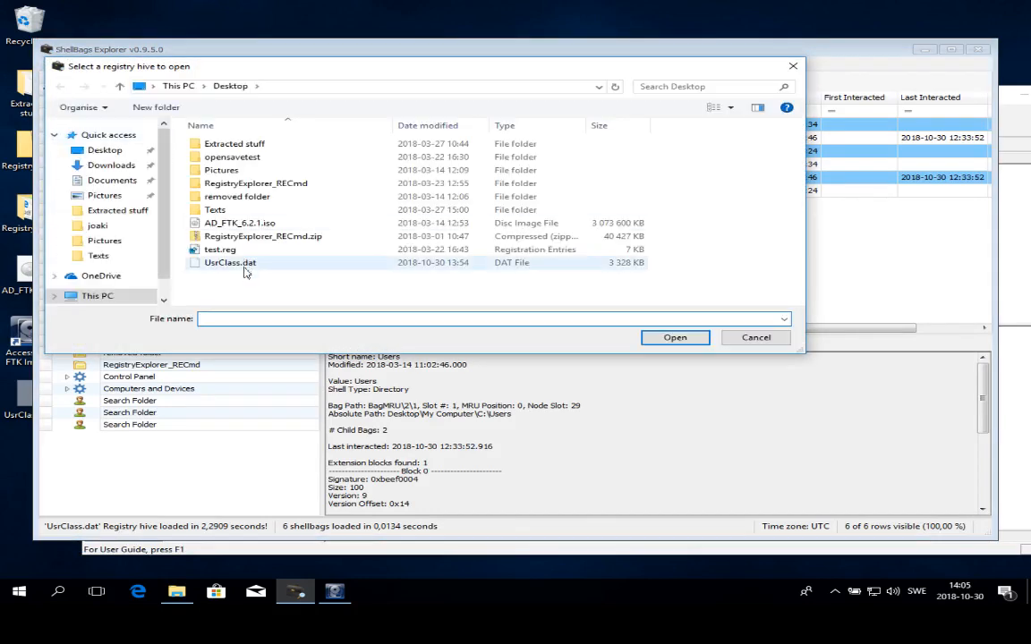
{"action": "mouse_move", "coordinate": [229, 262]}
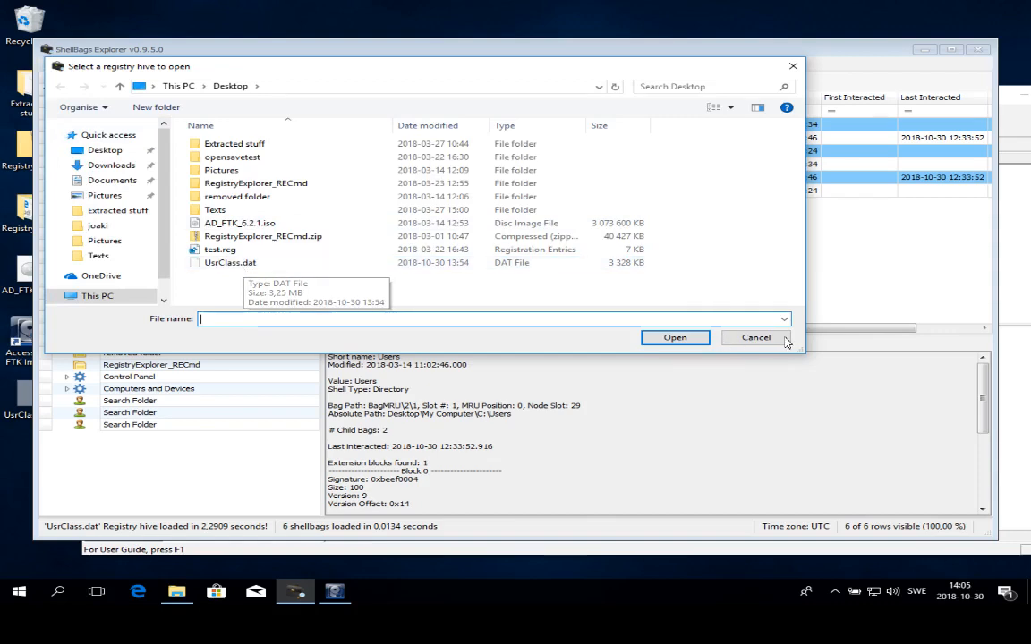
Cancel the hive selection, keeping the already loaded UsrClass.dat shellbags shown.
{"action": "left_click", "coordinate": [755, 337]}
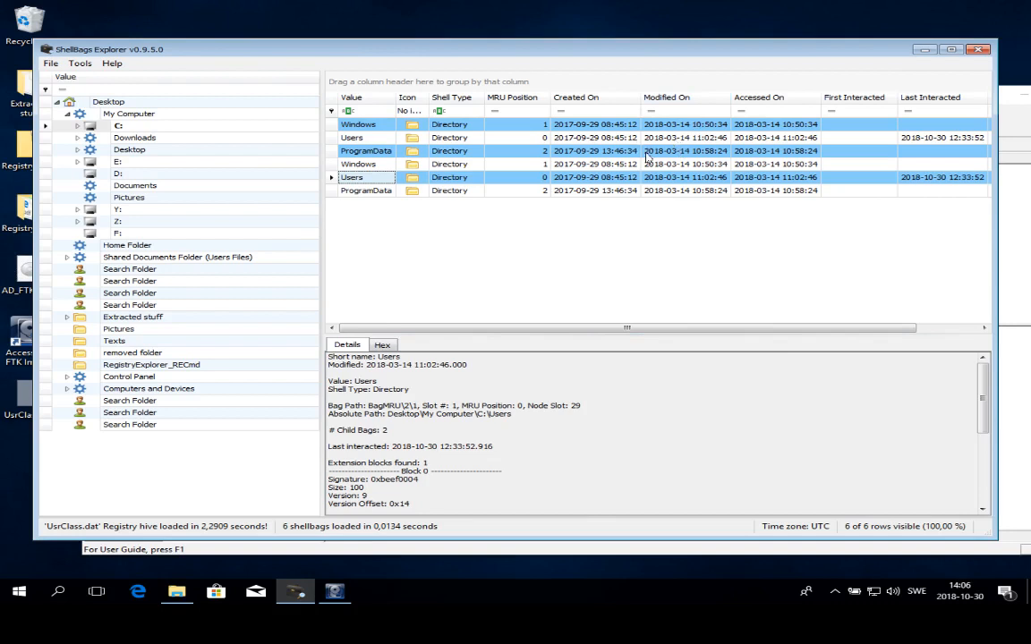
{"action": "mouse_move", "coordinate": [709, 163]}
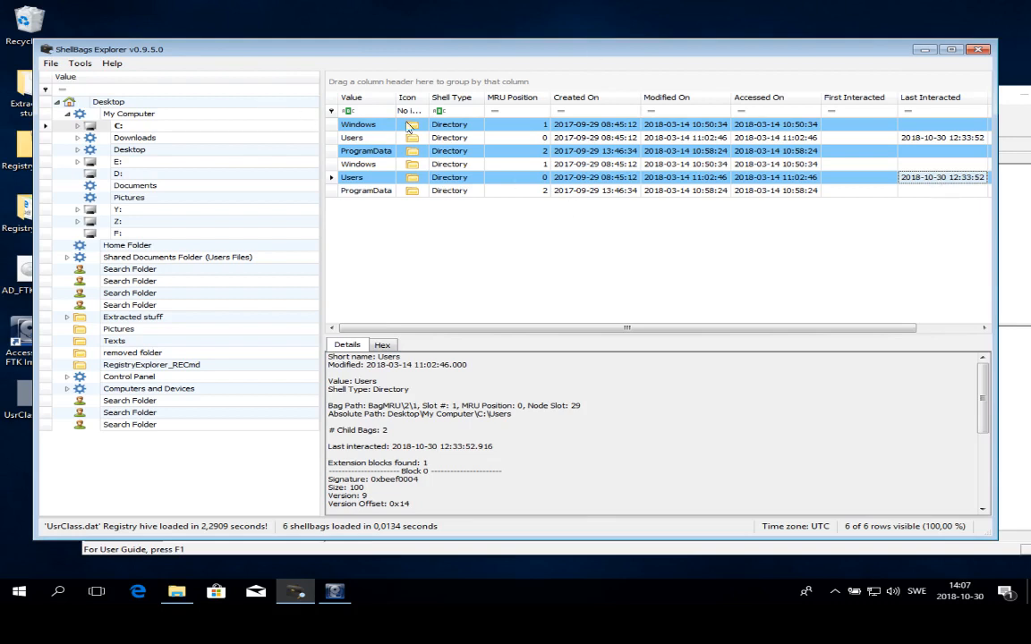
{"action": "mouse_move", "coordinate": [164, 315]}
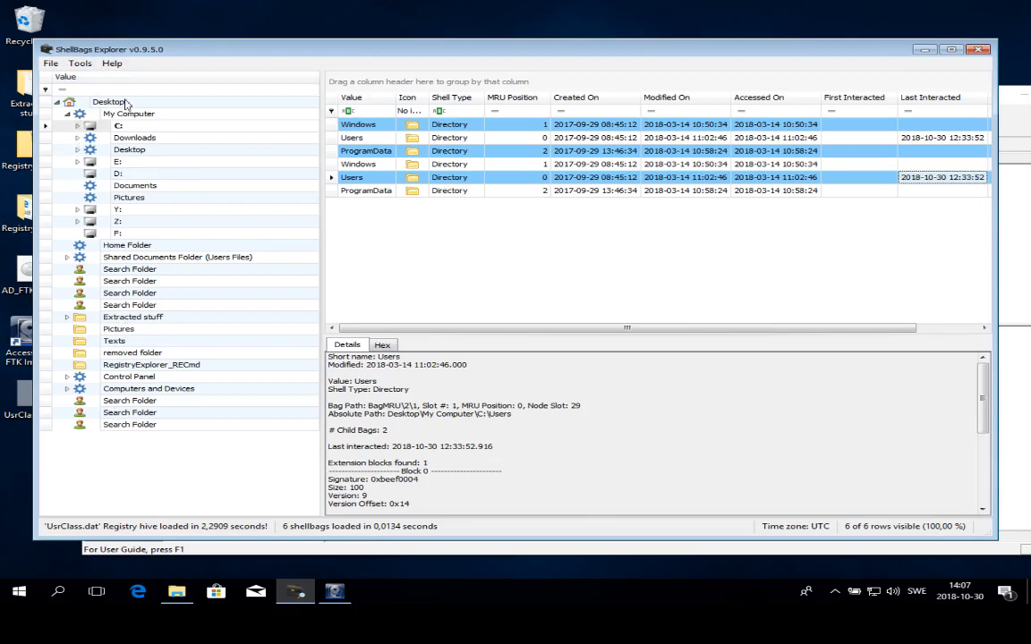
Expand Desktop and drive C: to list its Windows, Users and ProgramData shellbags.
{"action": "left_click", "coordinate": [109, 100]}
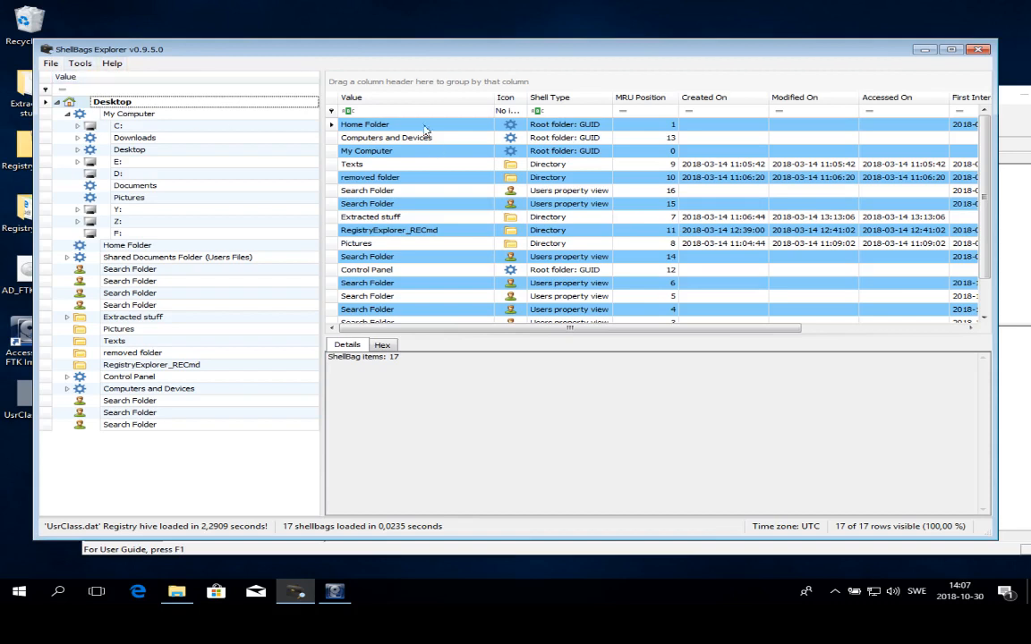
{"action": "mouse_move", "coordinate": [394, 176]}
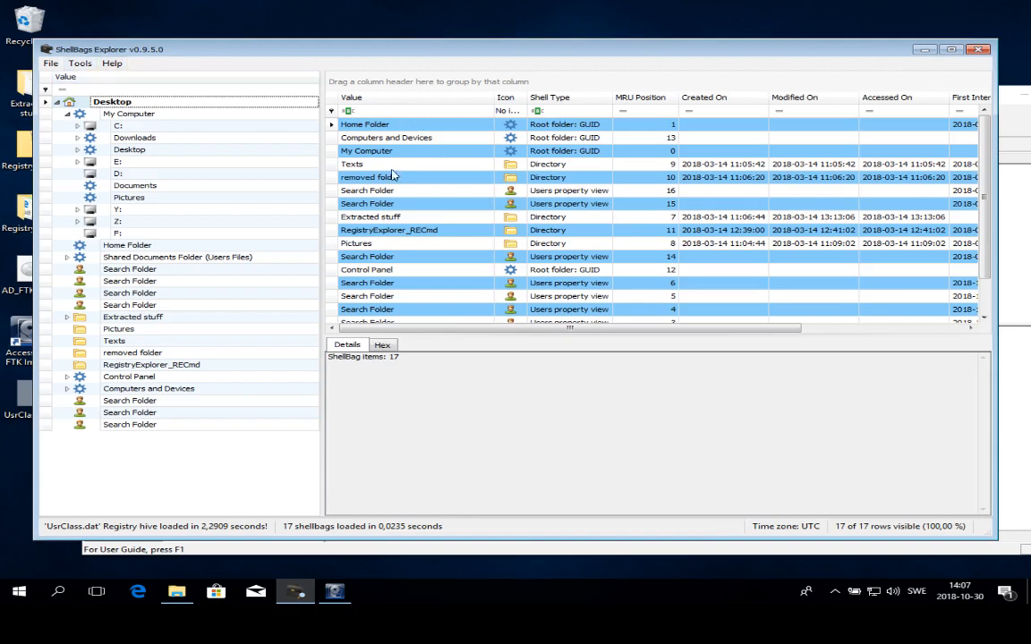
{"action": "mouse_move", "coordinate": [463, 197]}
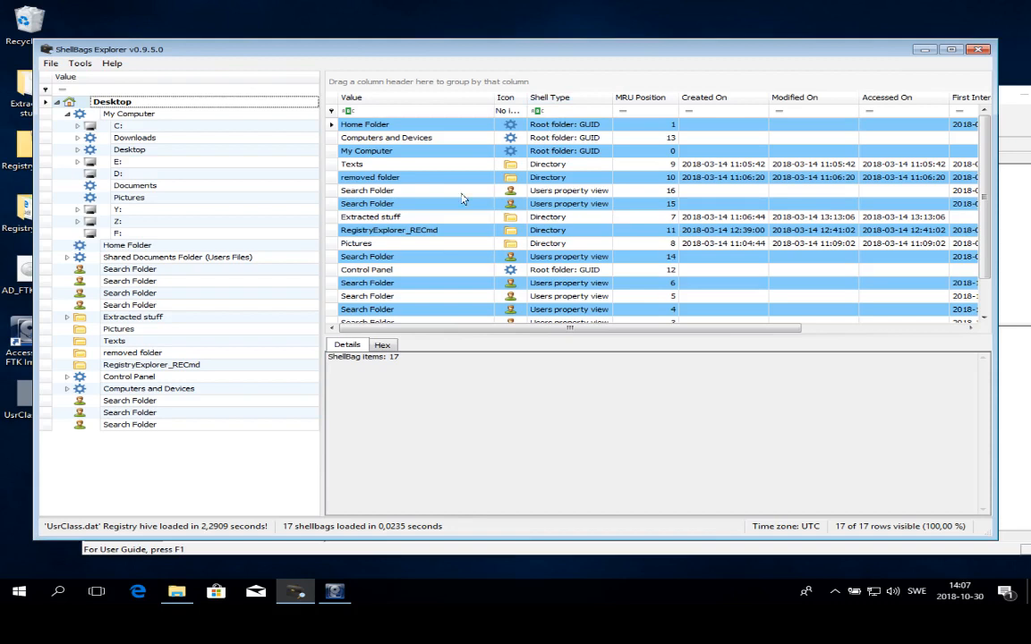
{"action": "left_click", "coordinate": [351, 164]}
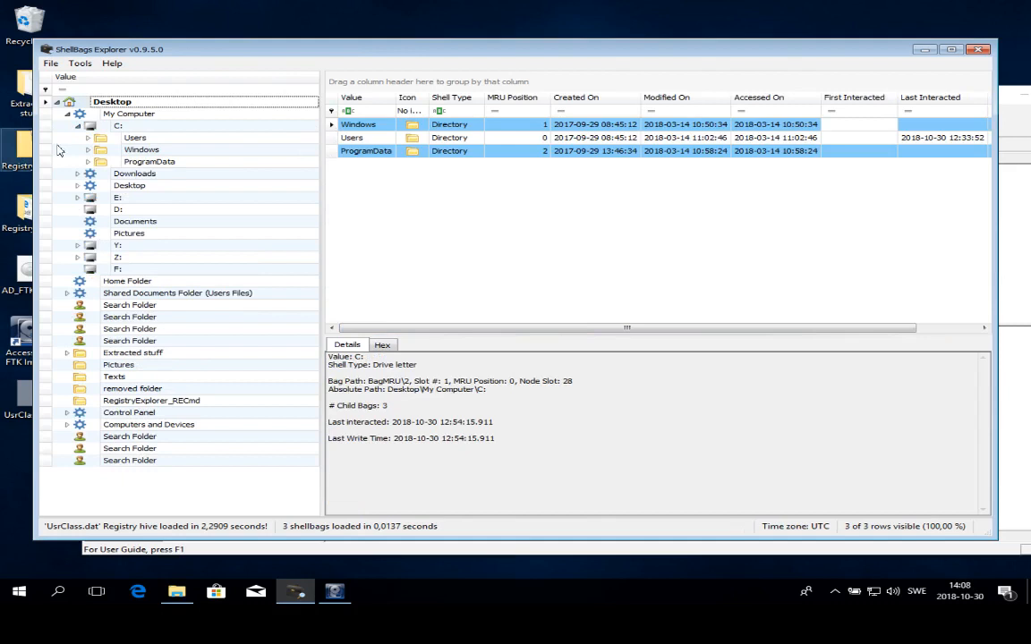
Expand ProgramData through Microsoft to Search, revealing its single Data subfolder entry.
{"action": "left_click", "coordinate": [154, 161]}
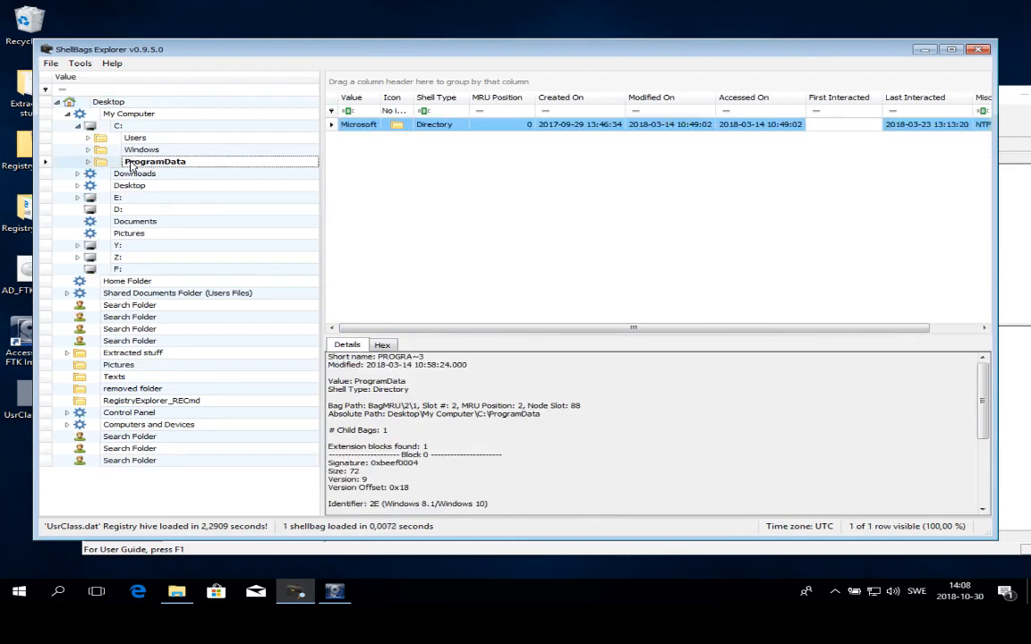
{"action": "left_click", "coordinate": [86, 161]}
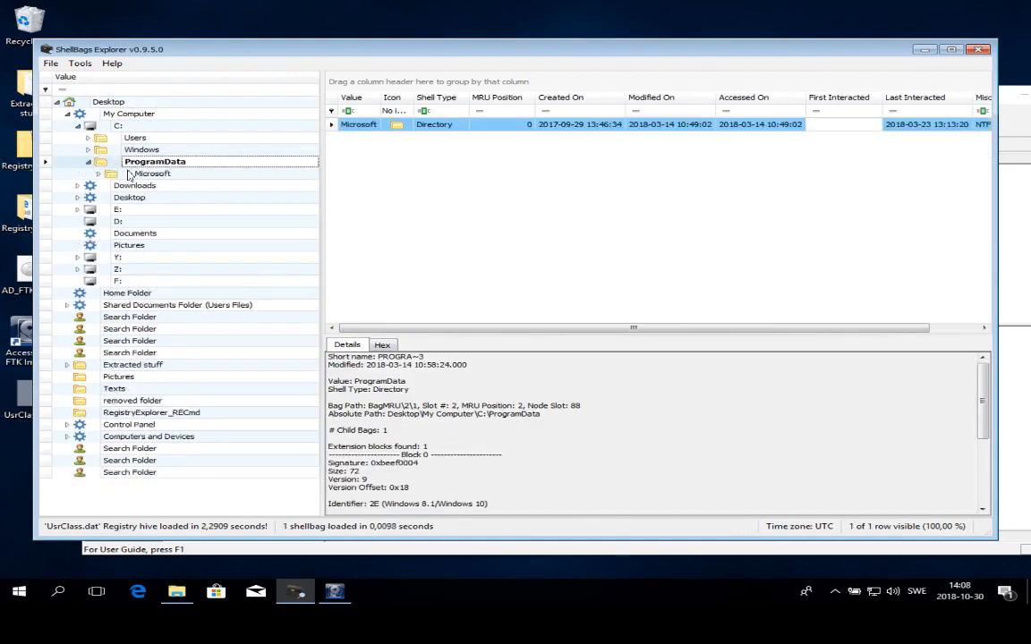
{"action": "left_click", "coordinate": [152, 185]}
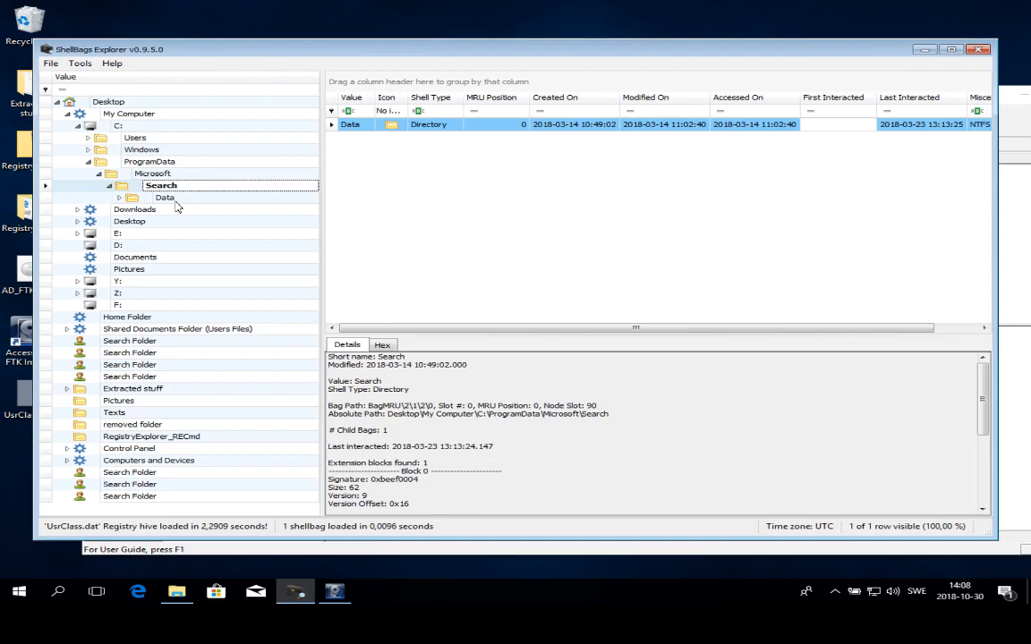
{"action": "mouse_move", "coordinate": [505, 188]}
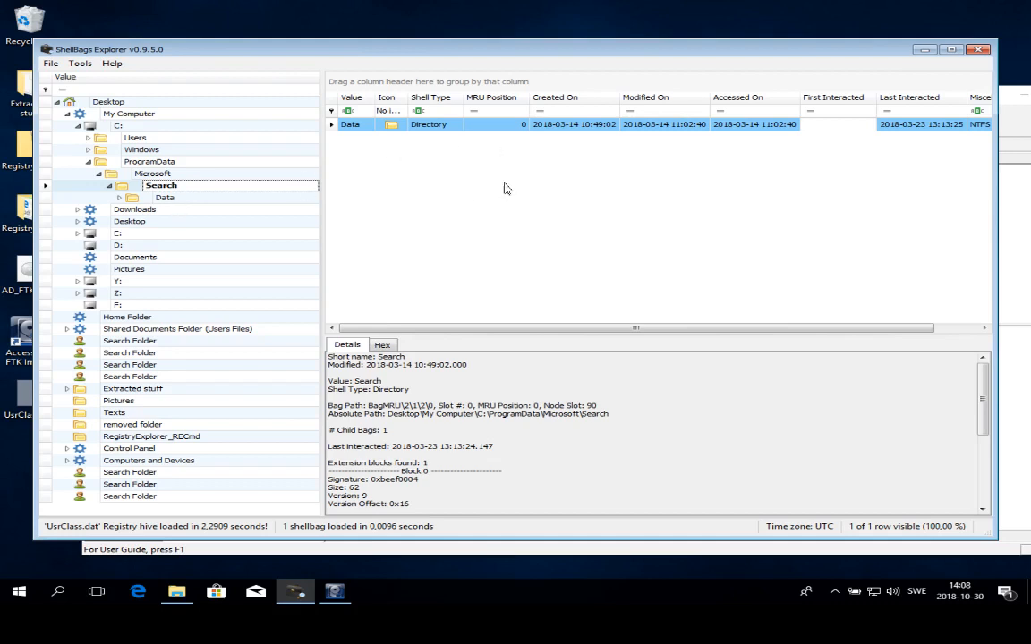
{"action": "mouse_move", "coordinate": [590, 133]}
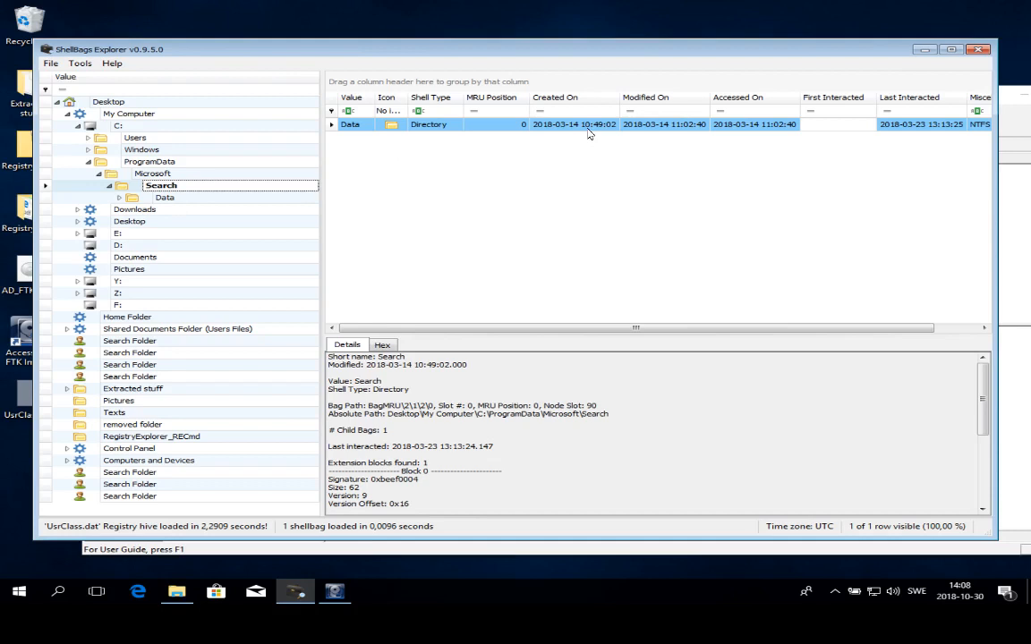
{"action": "mouse_move", "coordinate": [566, 127]}
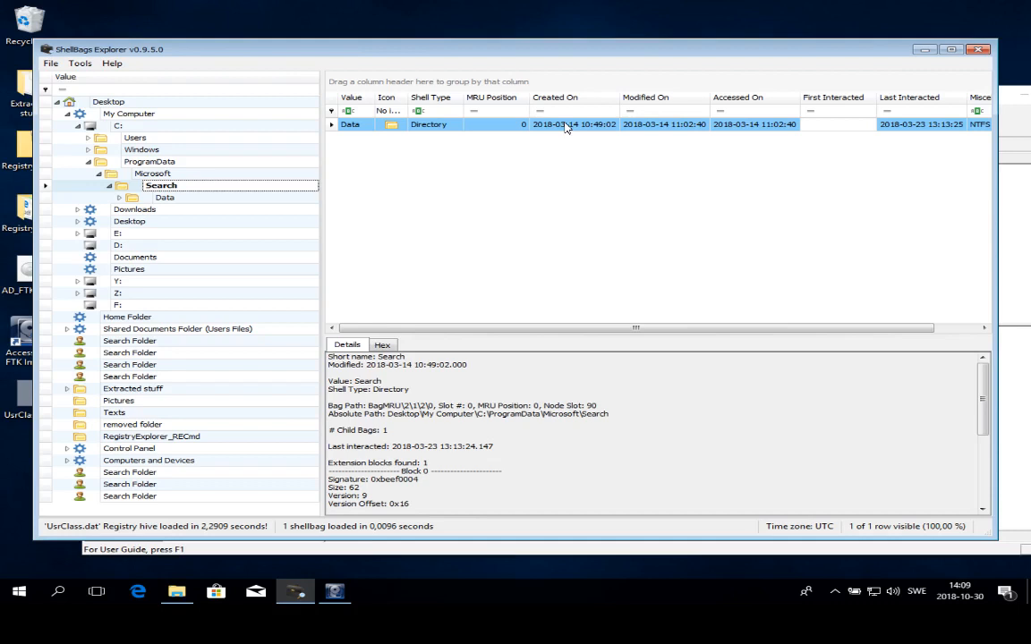
{"action": "left_click", "coordinate": [491, 96]}
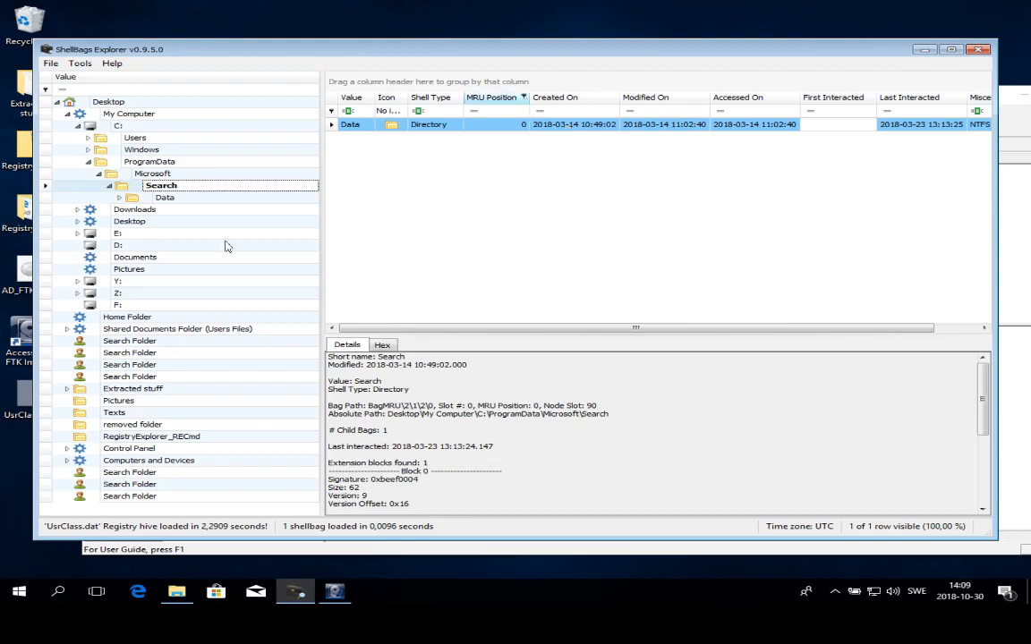
Review drives D:, Y: and Z:, ending on Z:'s RegistryExplorer_RECmd folder entry.
{"action": "left_click", "coordinate": [118, 245]}
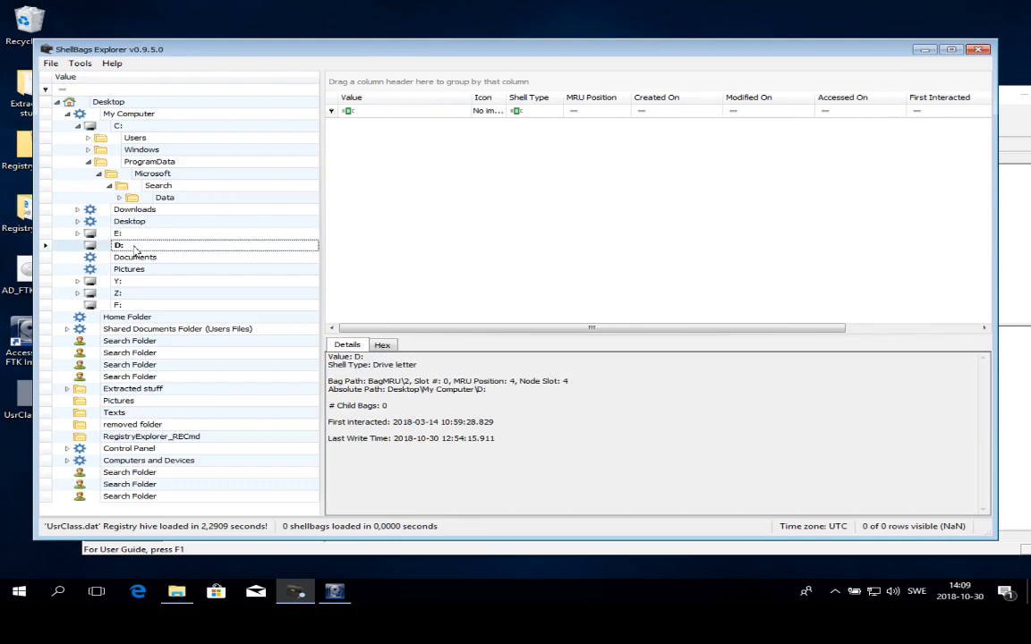
{"action": "left_click", "coordinate": [119, 281]}
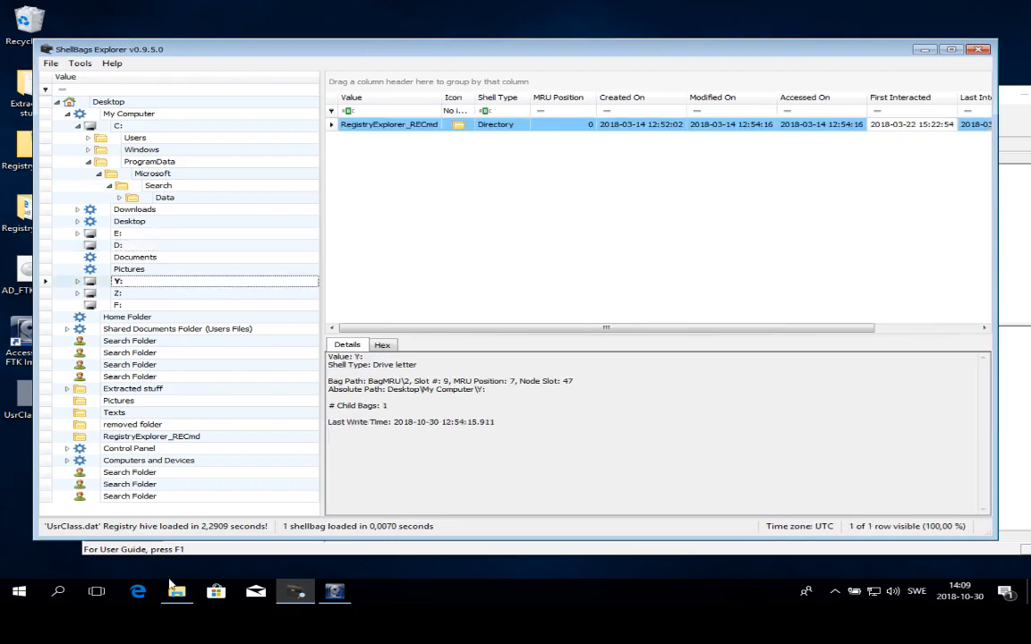
{"action": "left_click", "coordinate": [176, 591]}
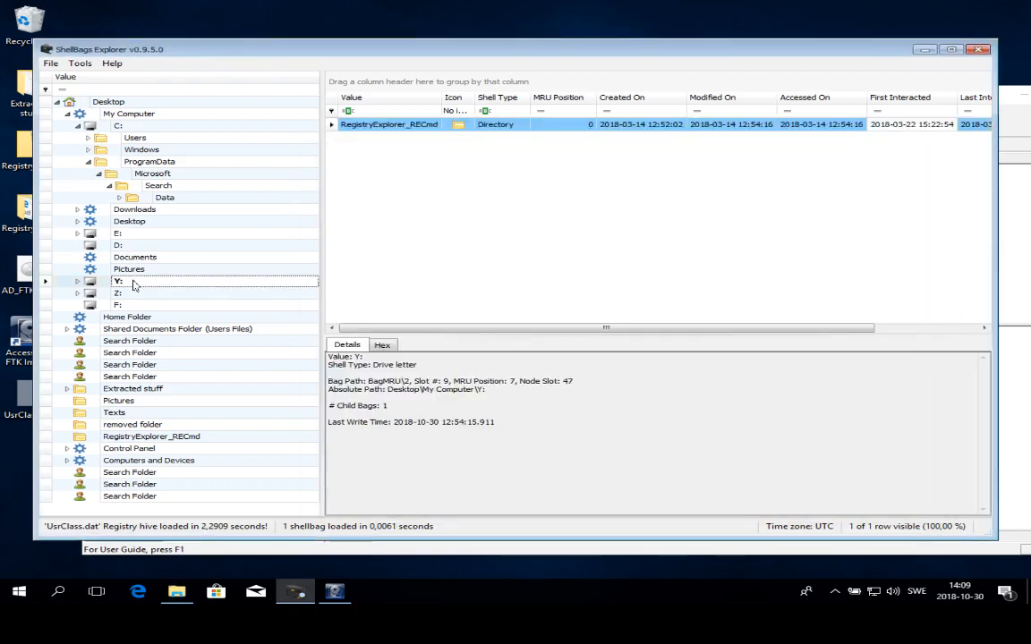
{"action": "mouse_move", "coordinate": [29, 301]}
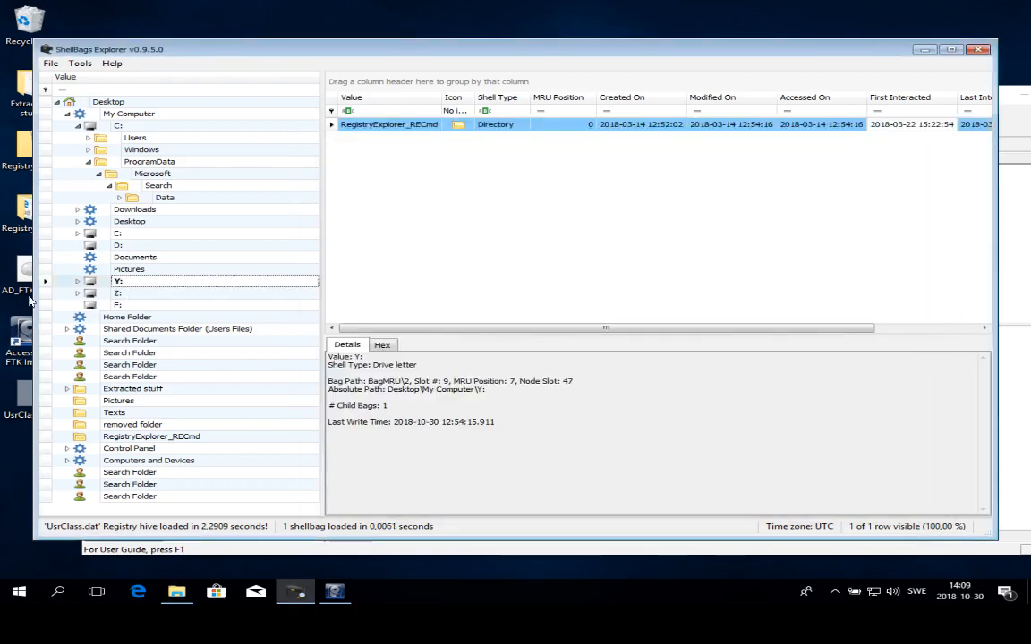
{"action": "left_click", "coordinate": [118, 294]}
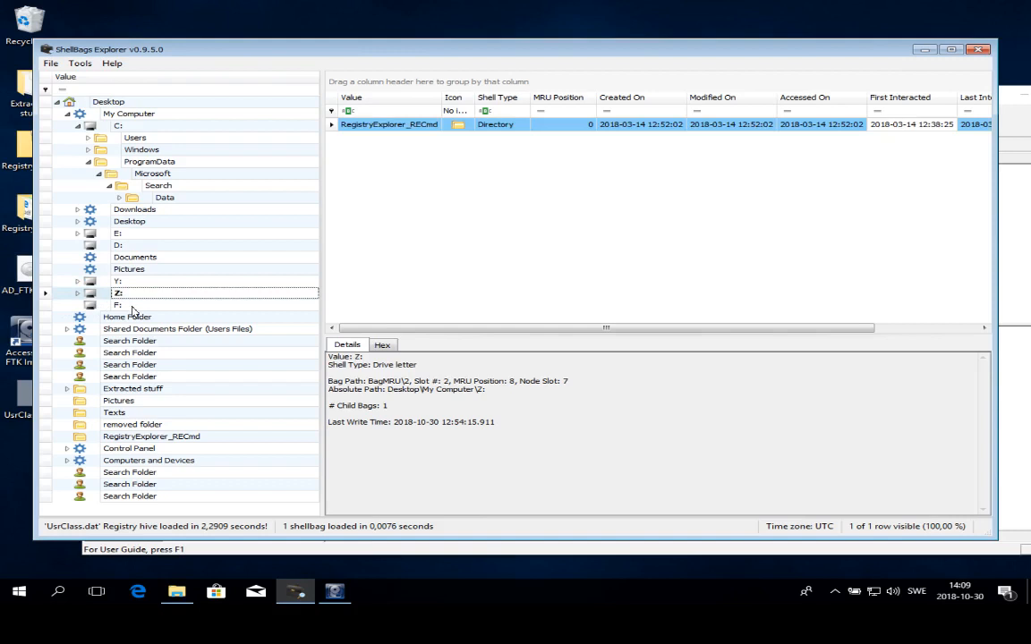
Select drive F: to see its empty shellbag with first-interacted and last-write times.
{"action": "left_click", "coordinate": [118, 304]}
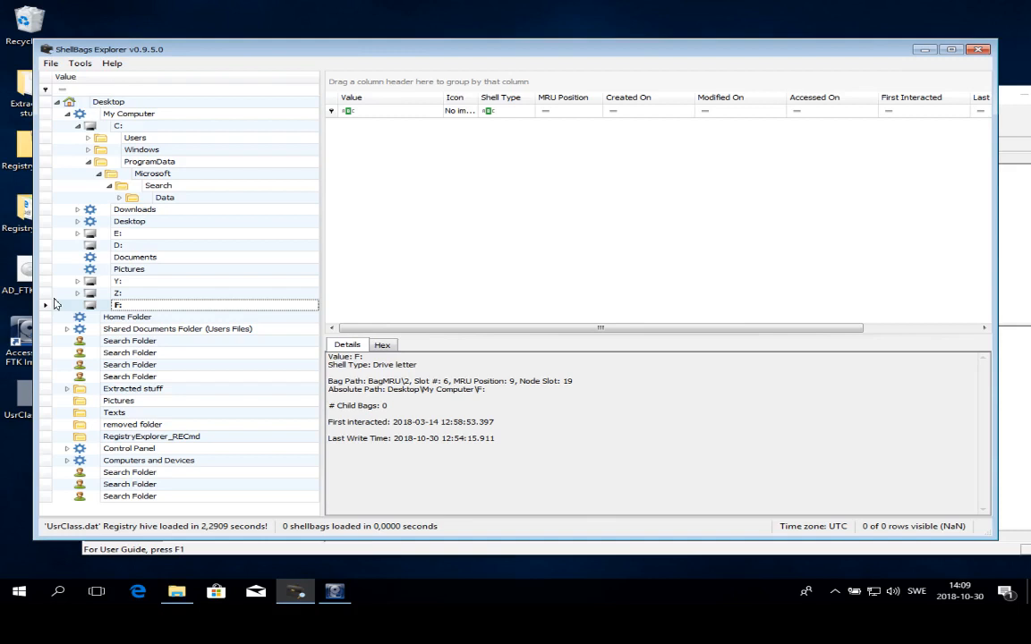
{"action": "mouse_move", "coordinate": [32, 336]}
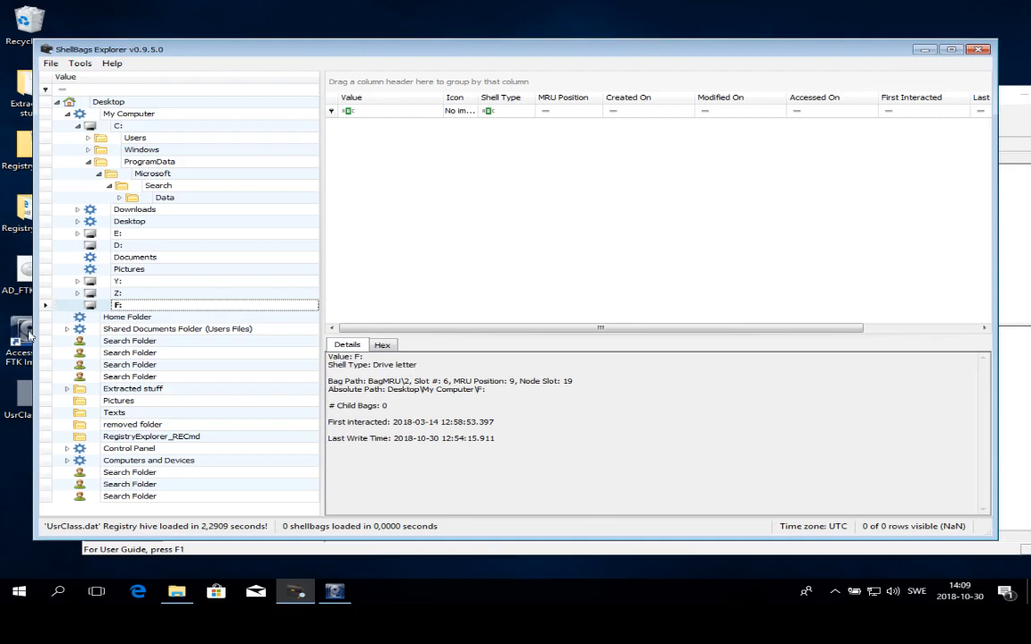
{"action": "mouse_move", "coordinate": [791, 290]}
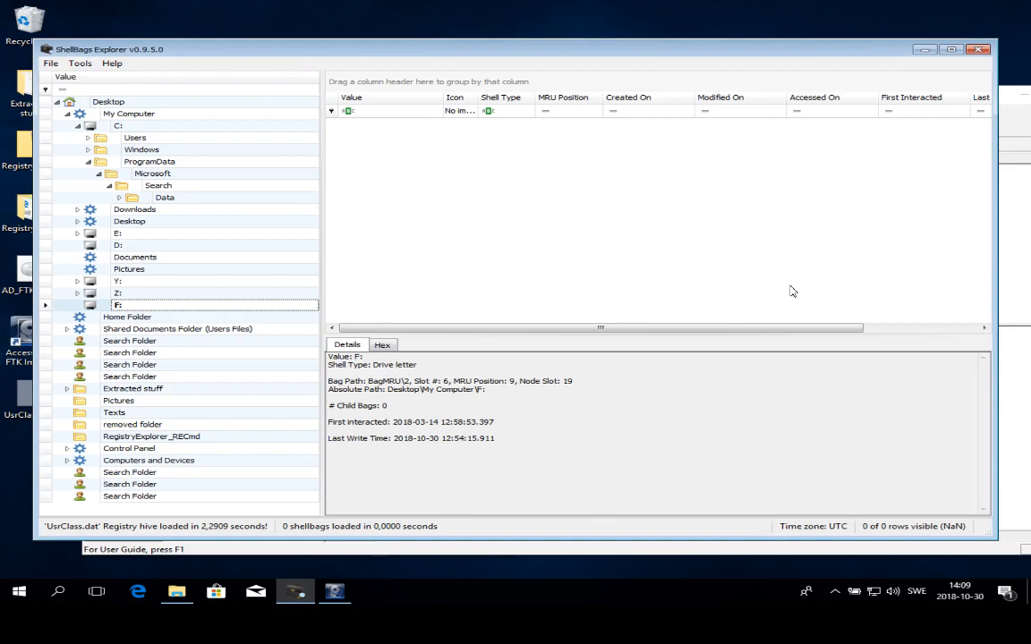